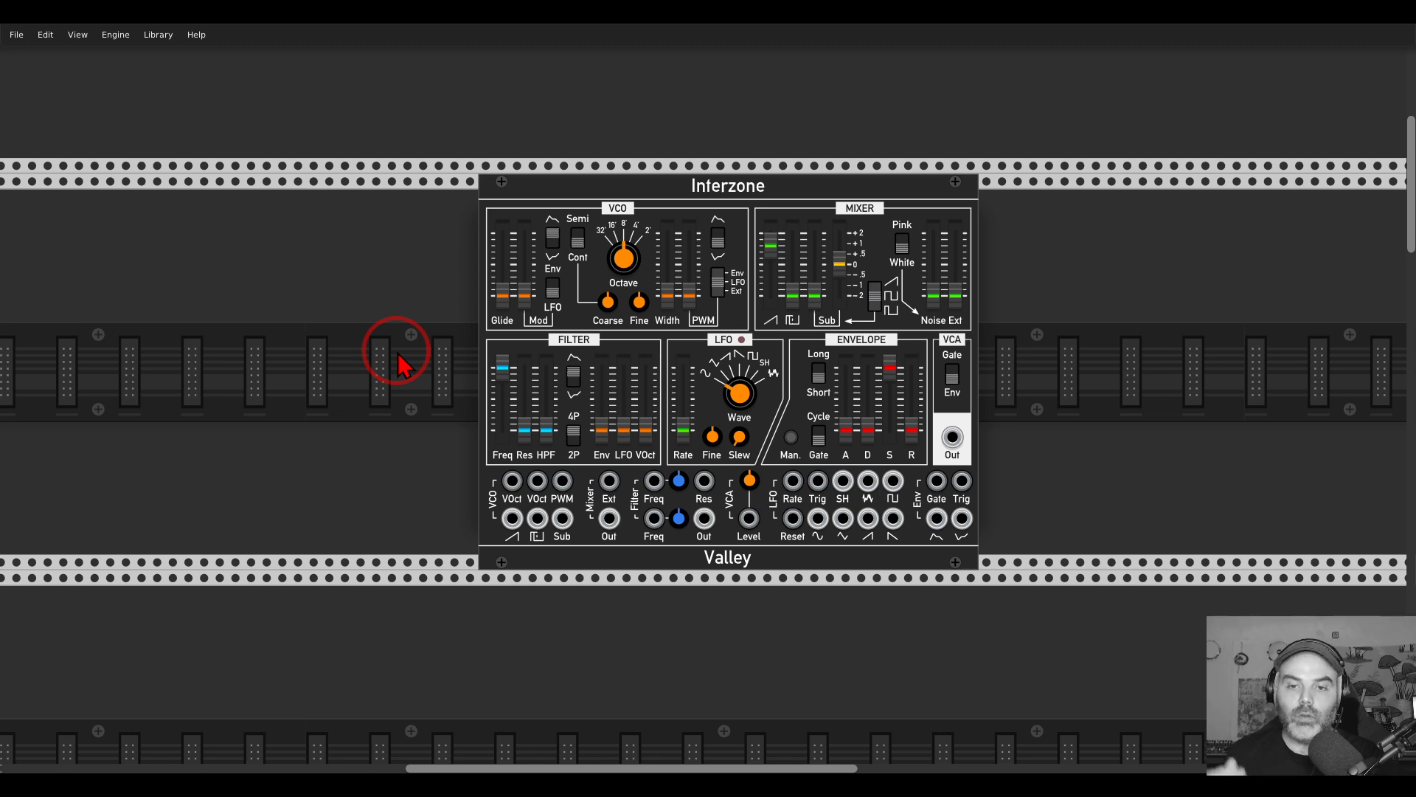
Scroll down the rack until the stoermelder STRIP module is visible.
{"action": "scroll", "scroll_direction": "down", "scroll_amount": 3}
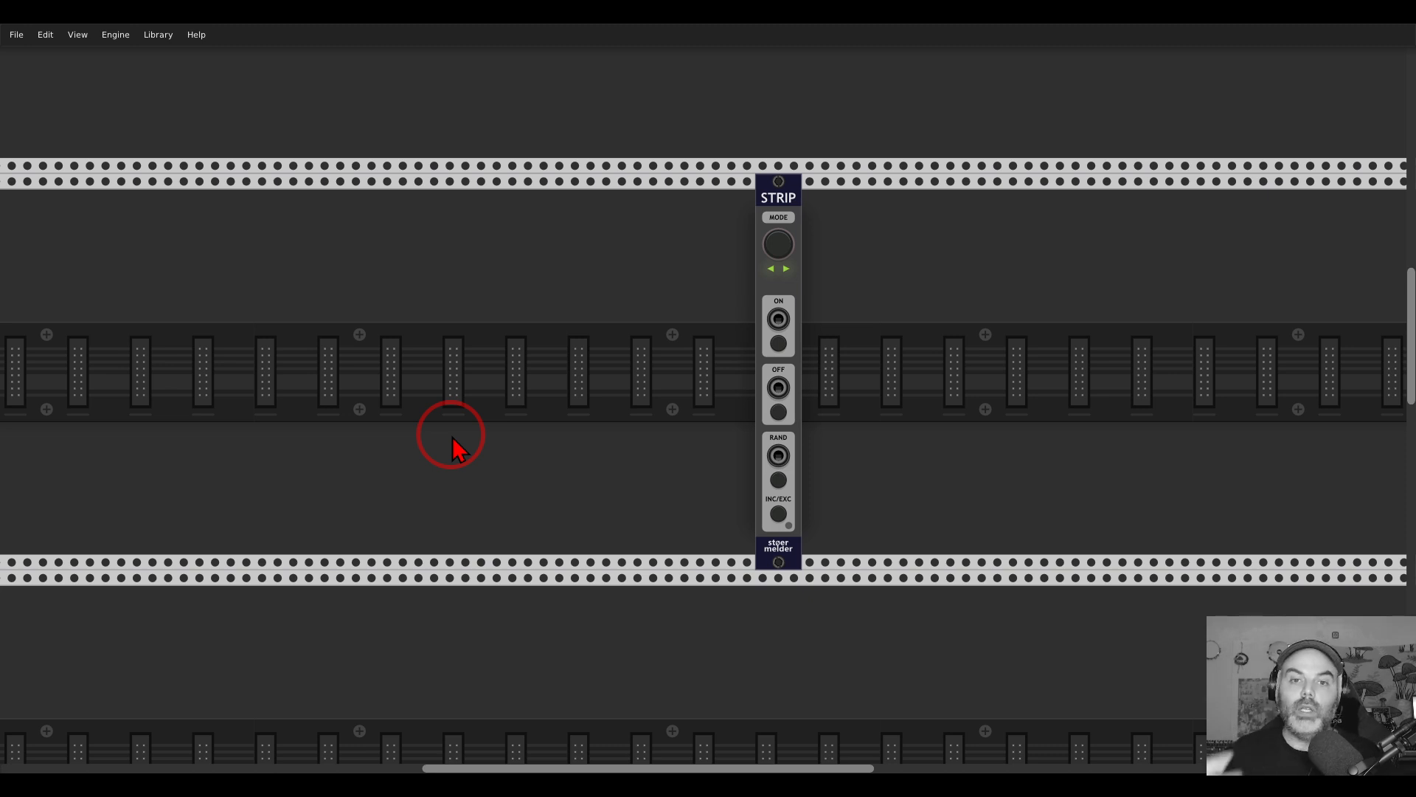
Right-click the STRIP module to reach its Interzone strip presets.
{"action": "right_click", "coordinate": [776, 197]}
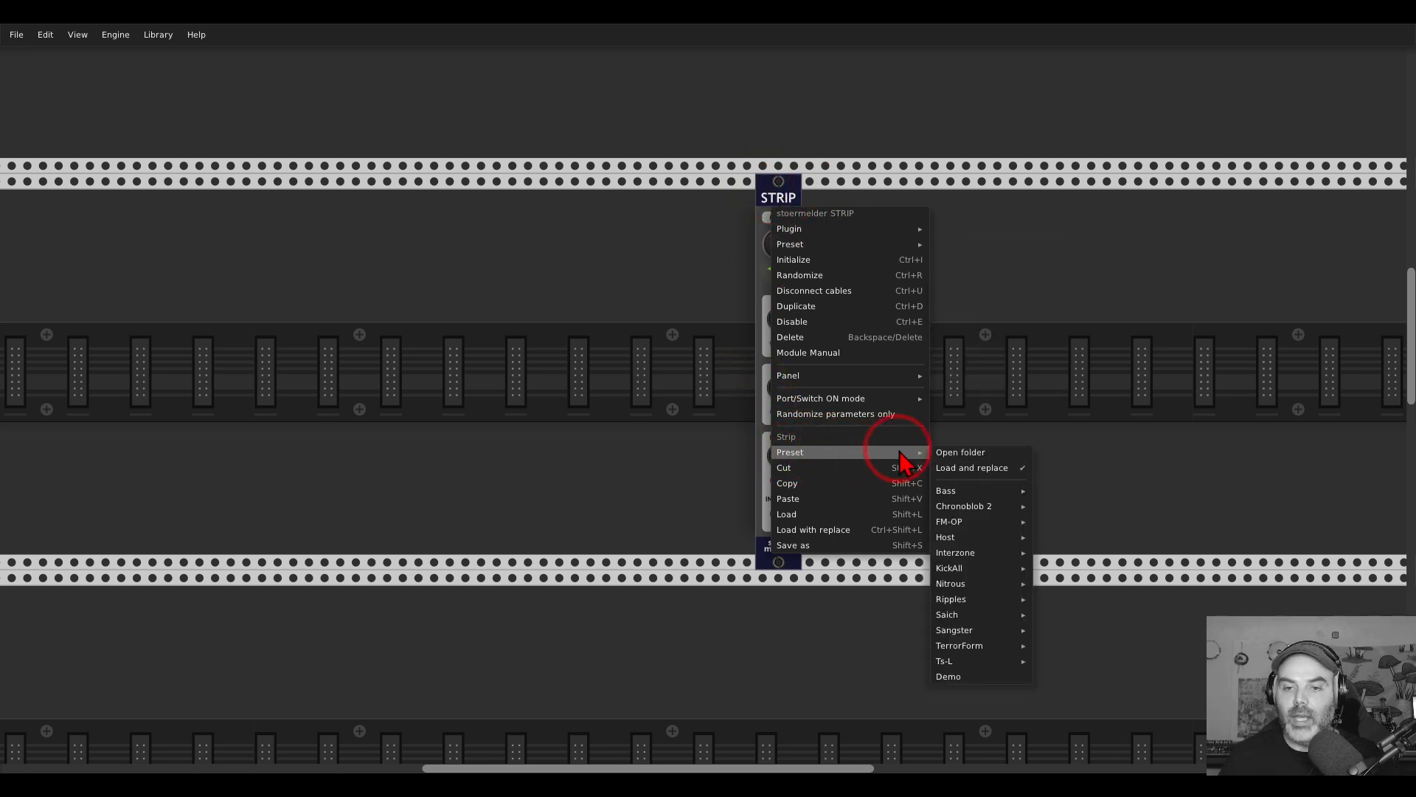
{"action": "mouse_move", "coordinate": [961, 451]}
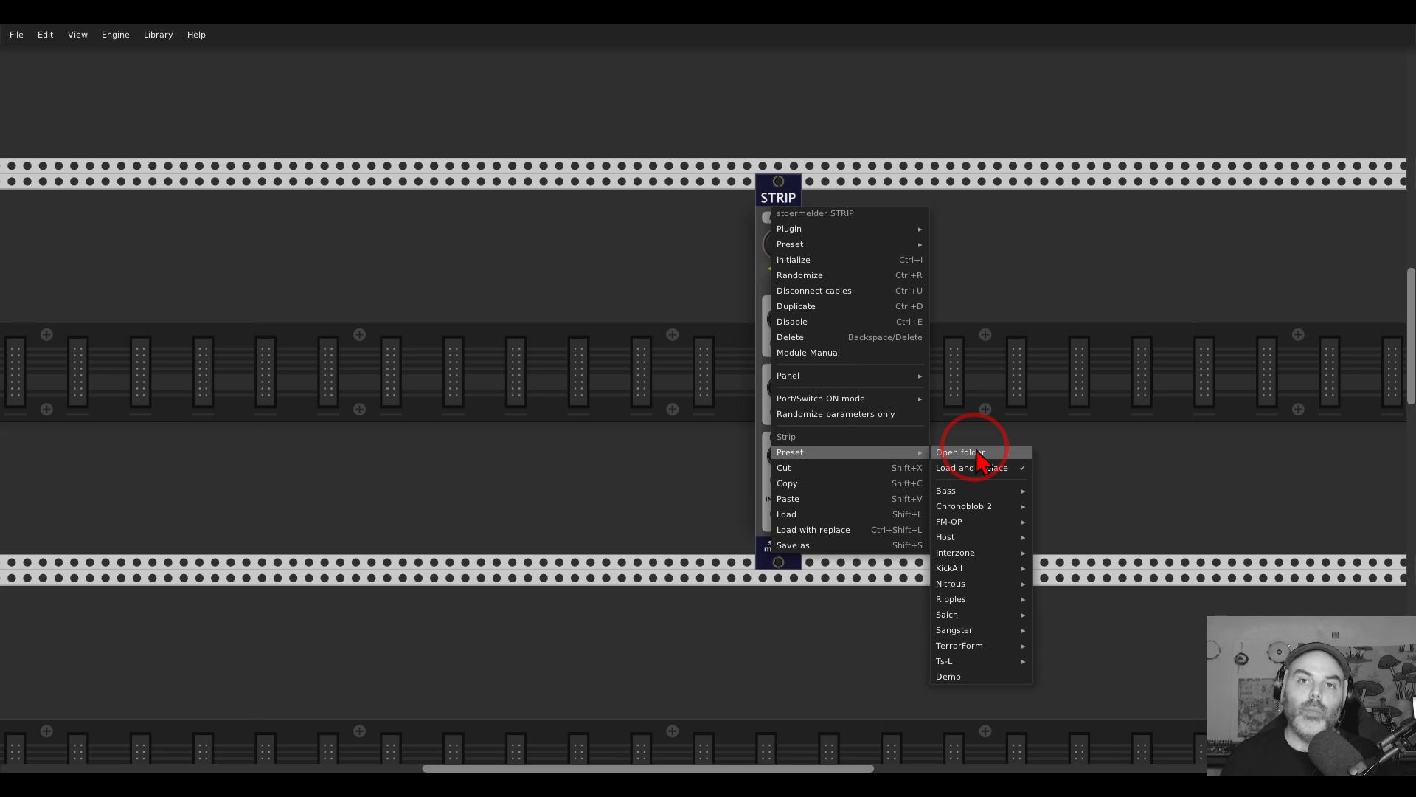
{"action": "mouse_move", "coordinate": [946, 490]}
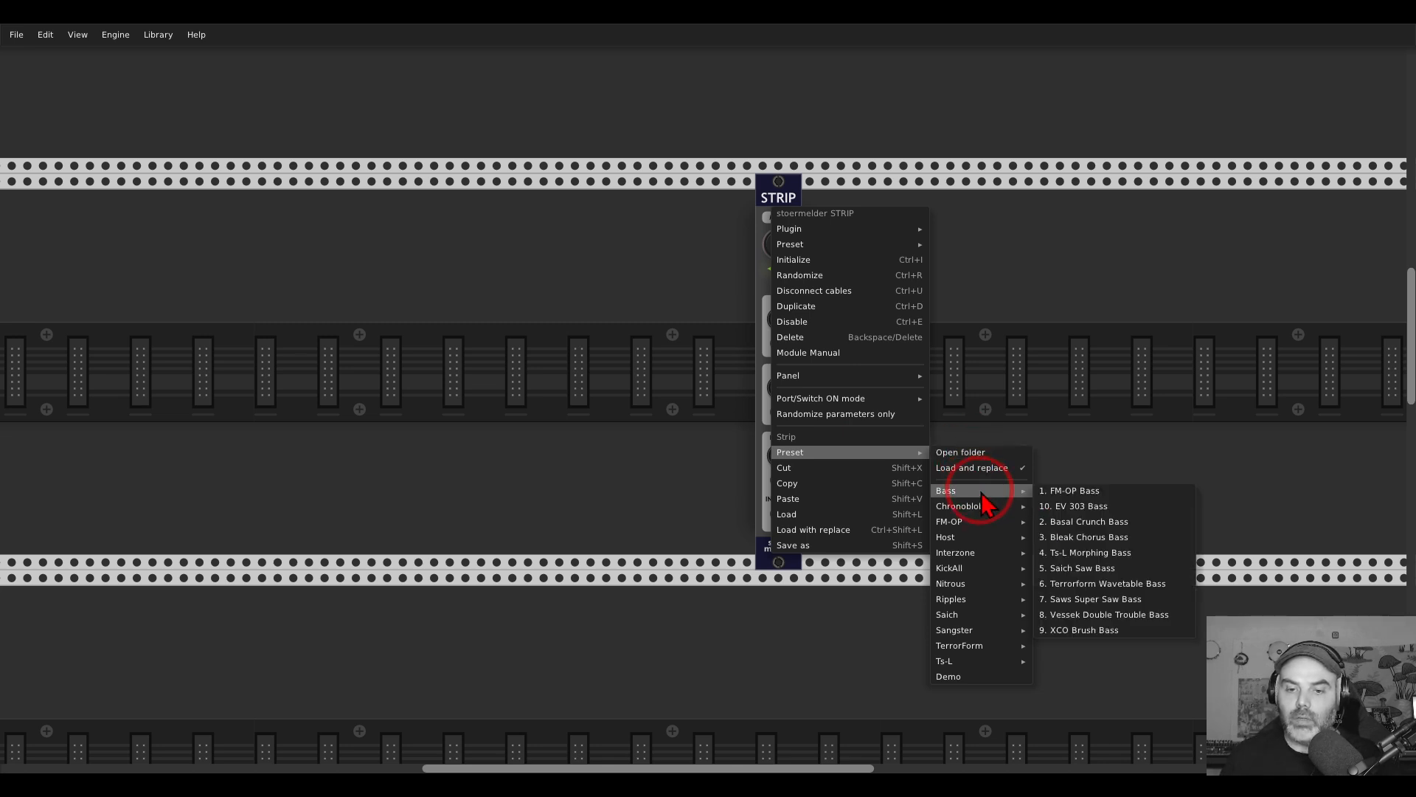
{"action": "mouse_move", "coordinate": [957, 661]}
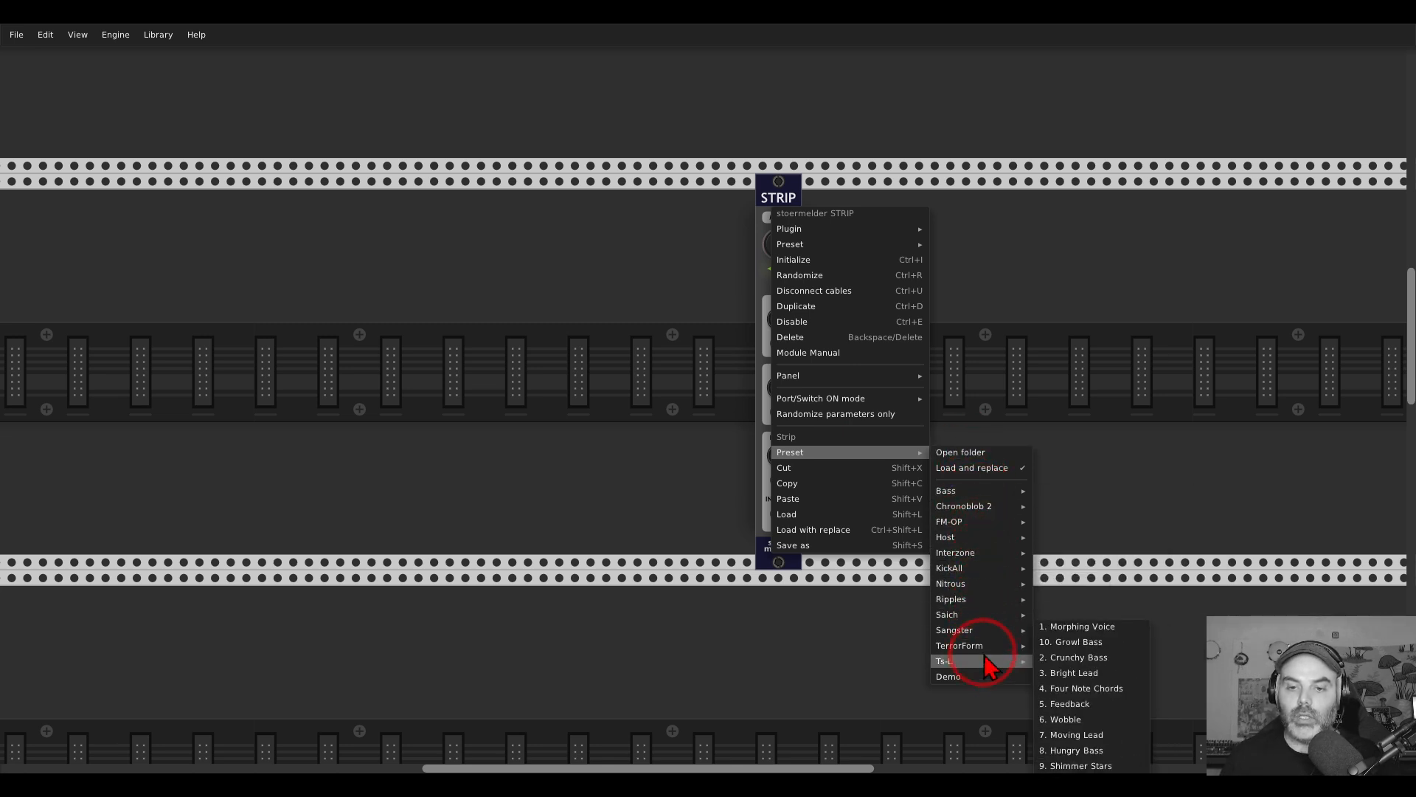
{"action": "mouse_move", "coordinate": [956, 552]}
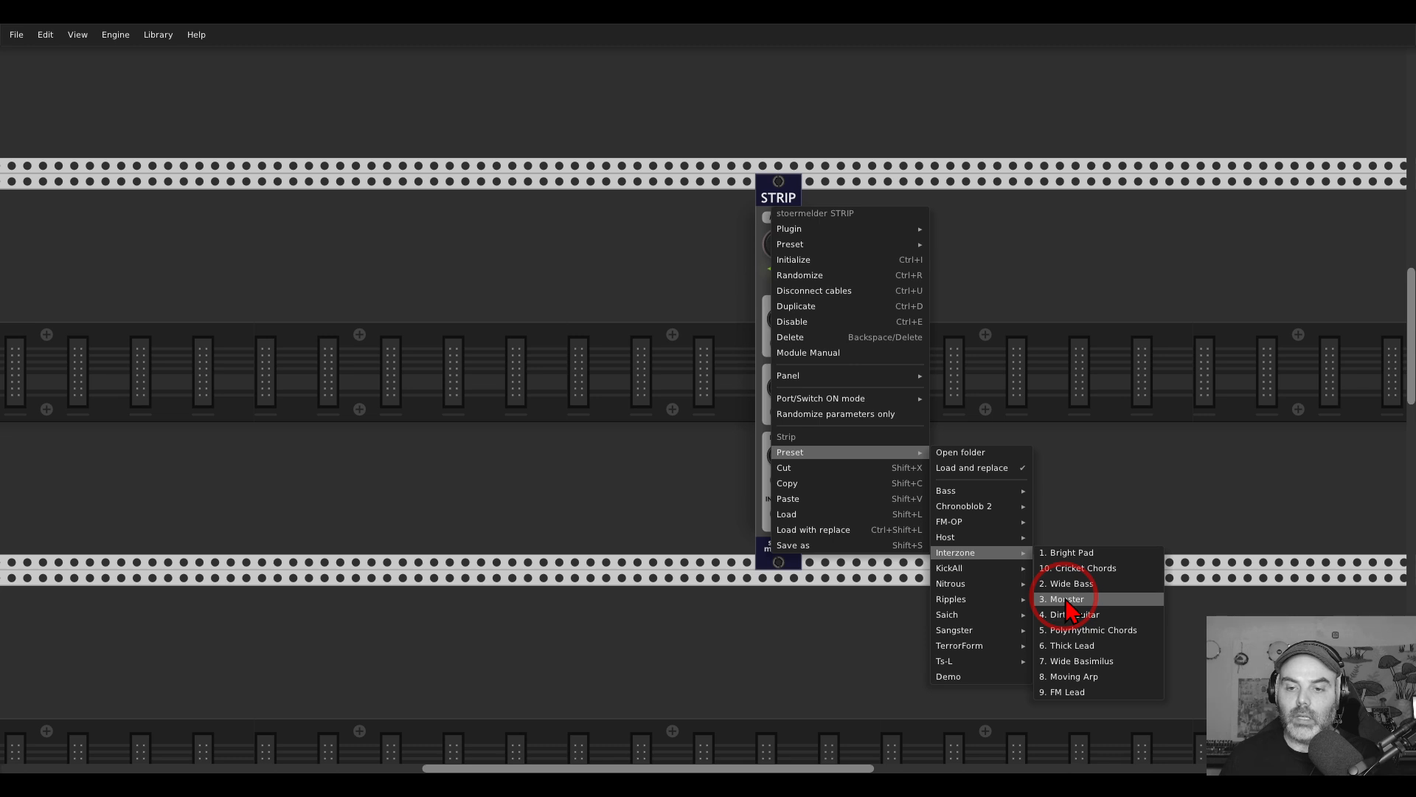
Load the '3. Monster' Interzone strip preset.
{"action": "left_click", "coordinate": [1068, 598]}
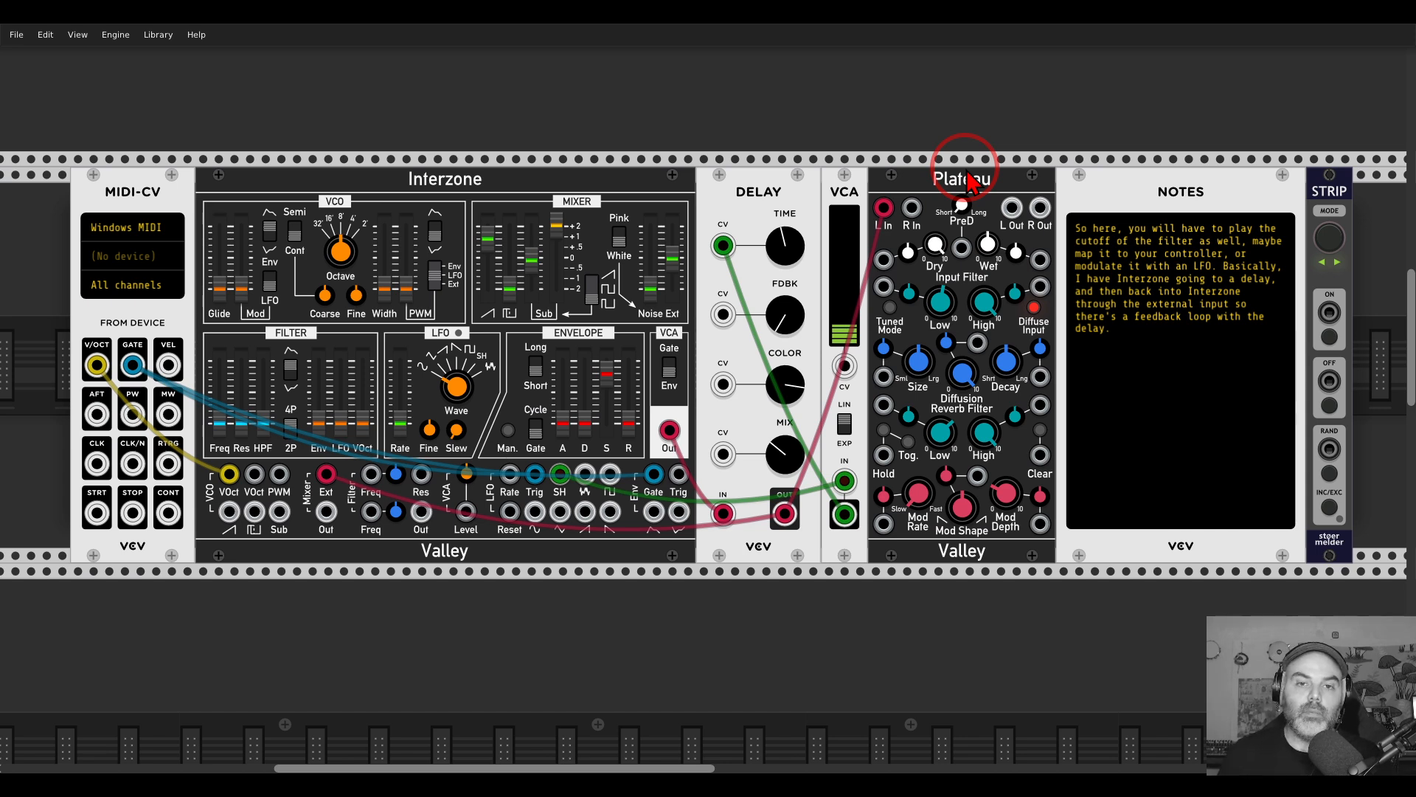
{"action": "mouse_move", "coordinate": [440, 162]}
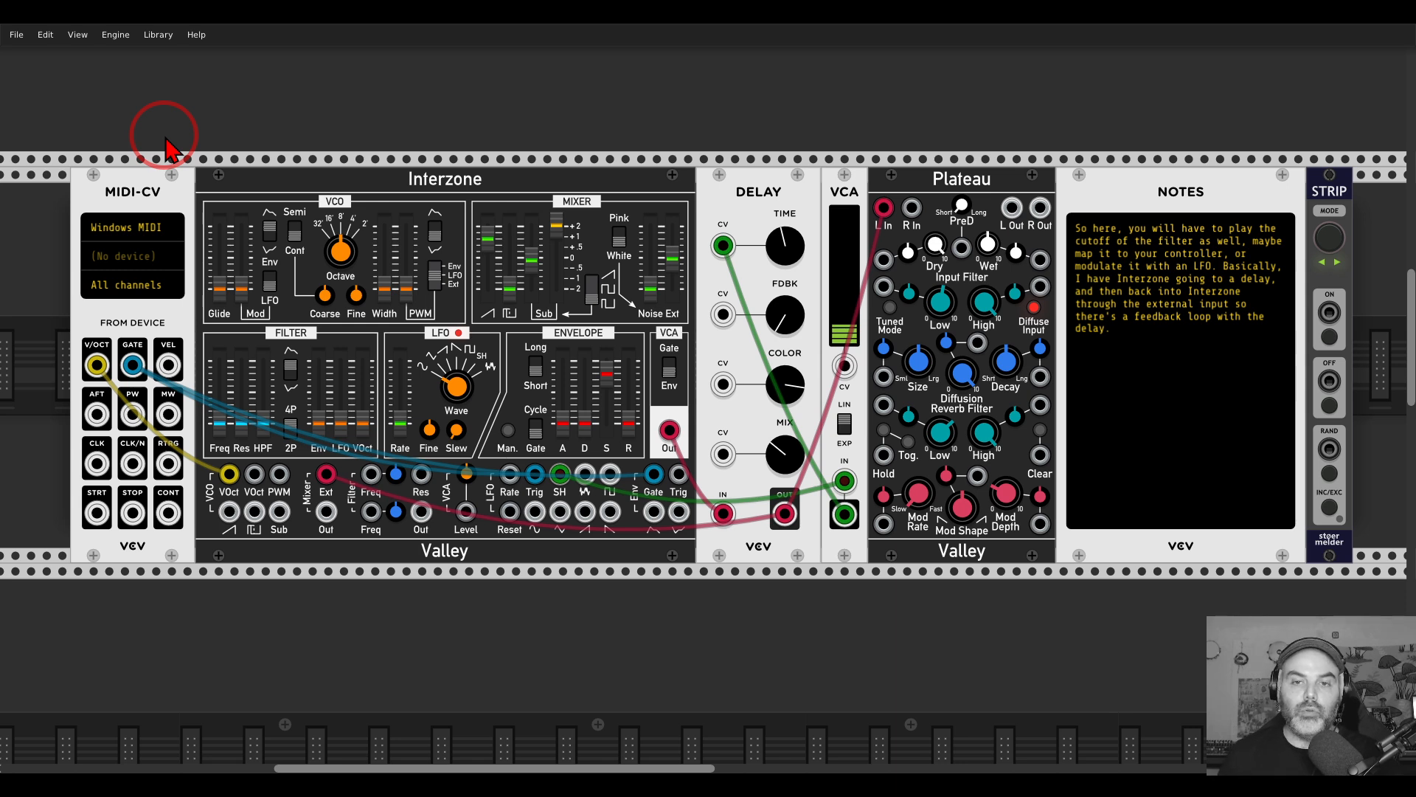
{"action": "mouse_move", "coordinate": [173, 149]}
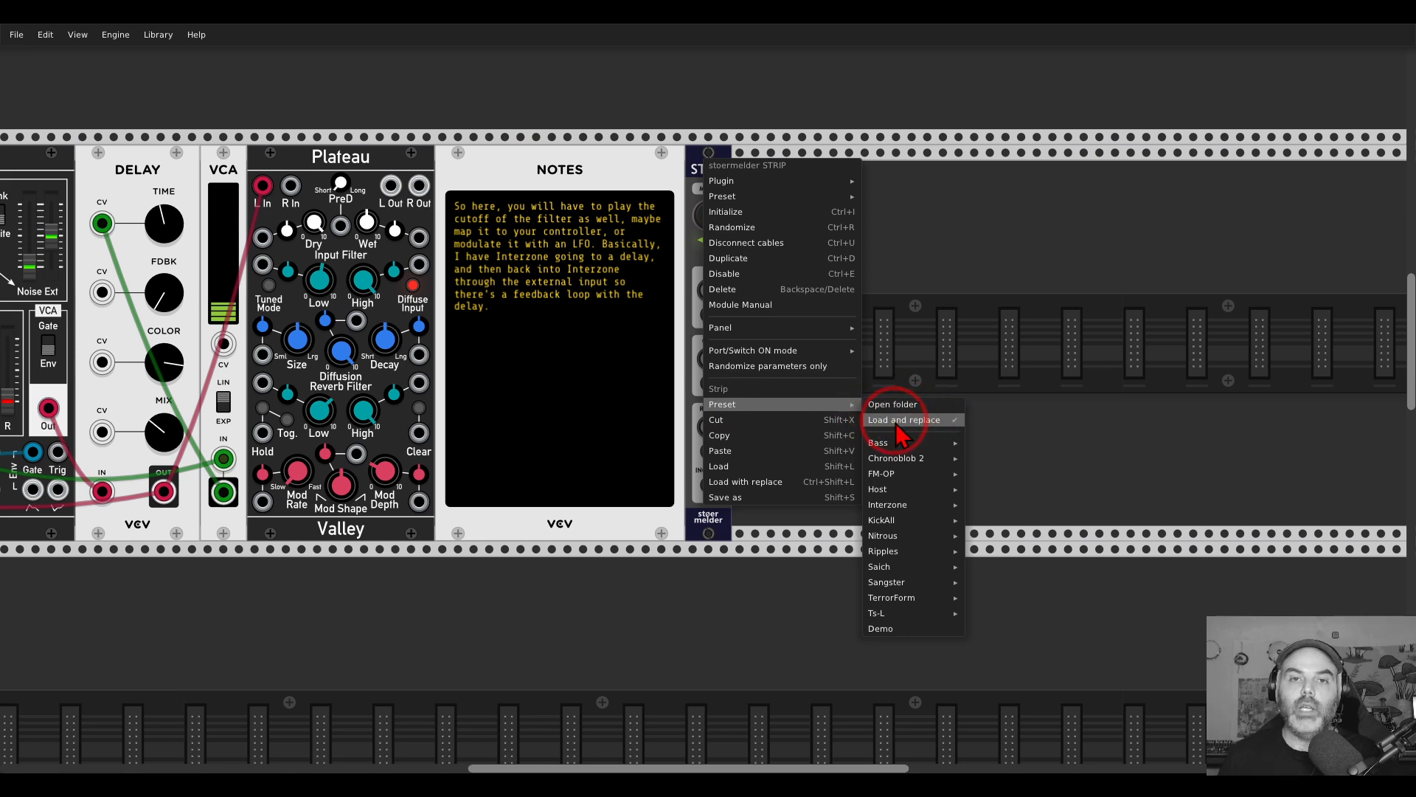
{"action": "mouse_move", "coordinate": [887, 504]}
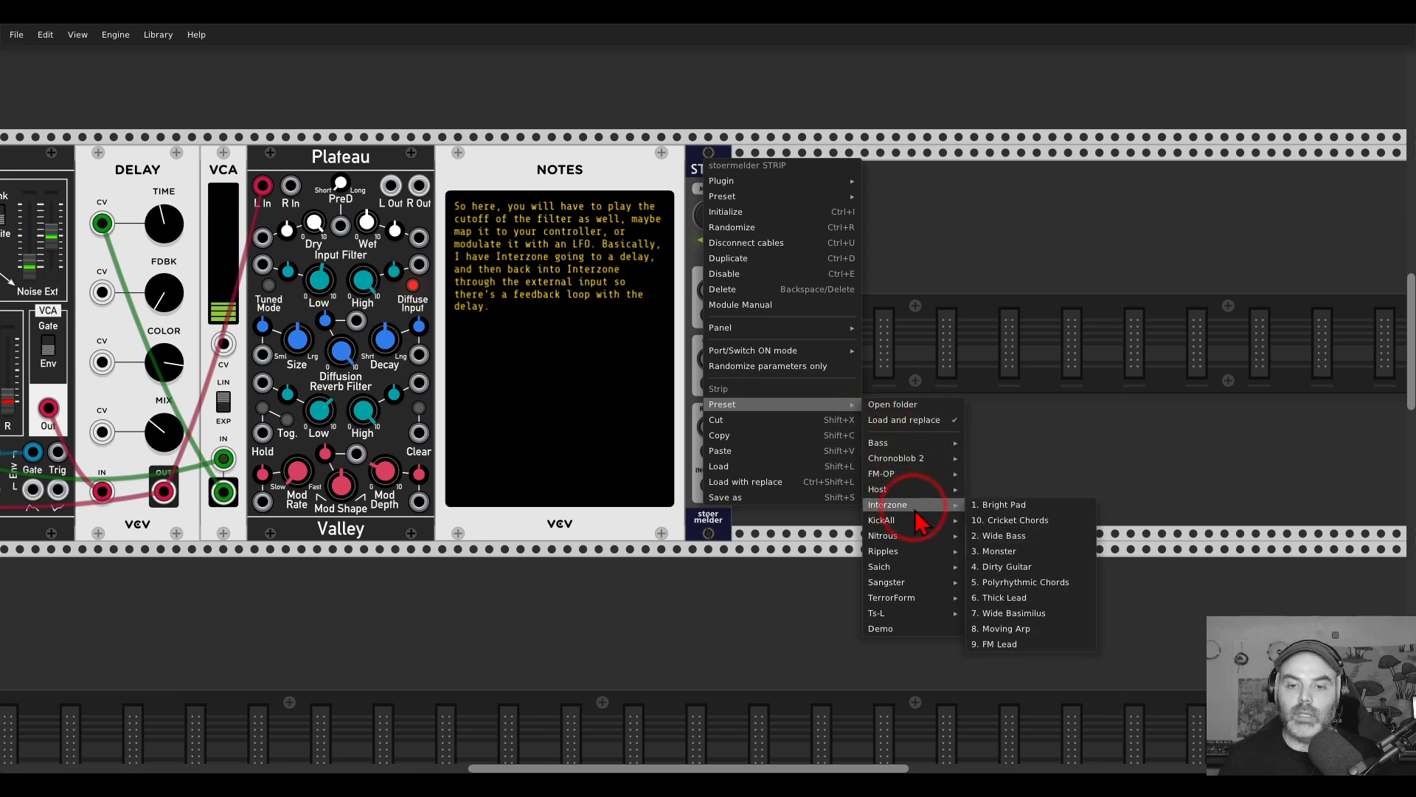
{"action": "mouse_move", "coordinate": [1003, 596]}
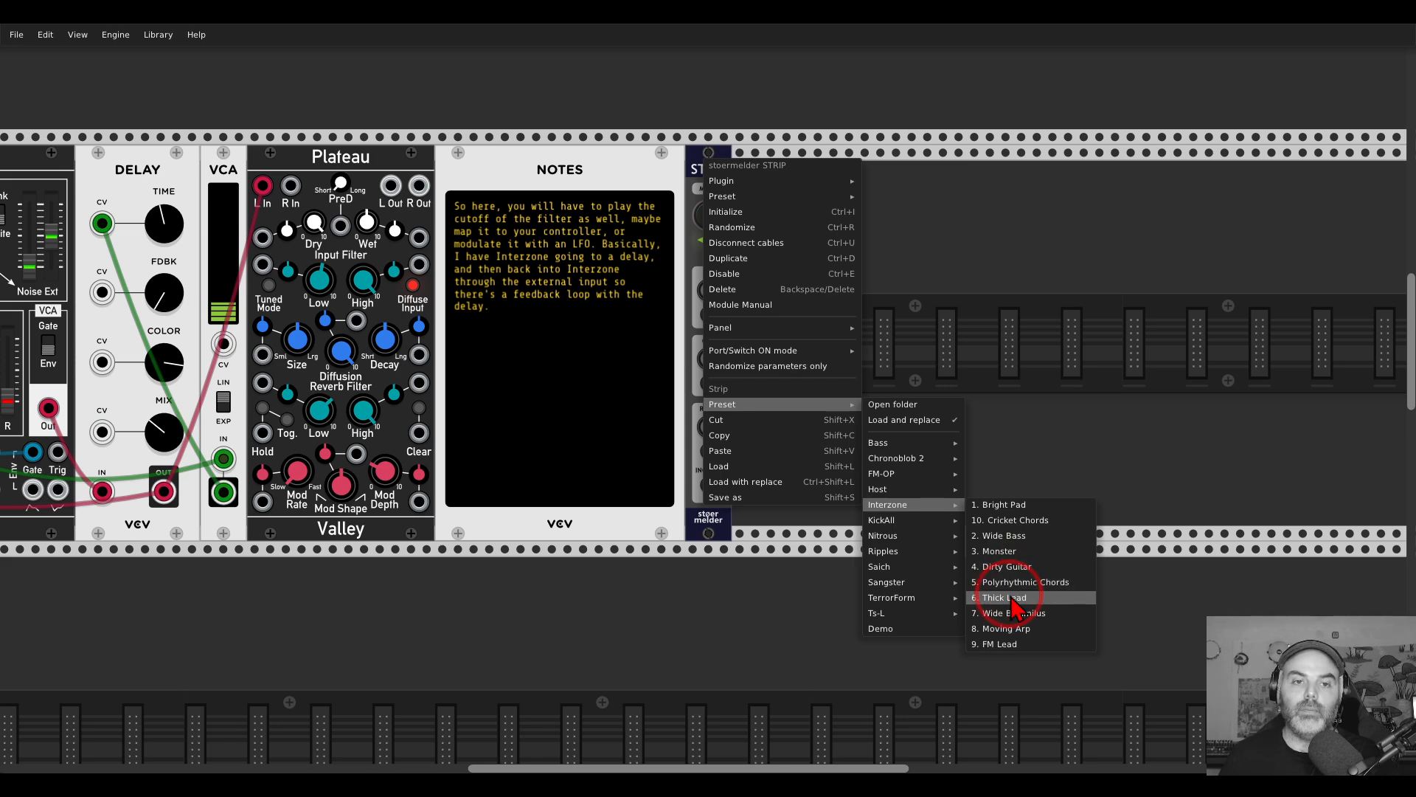
Load the '6. Thick Lead' Interzone strip preset.
{"action": "left_click", "coordinate": [1003, 597]}
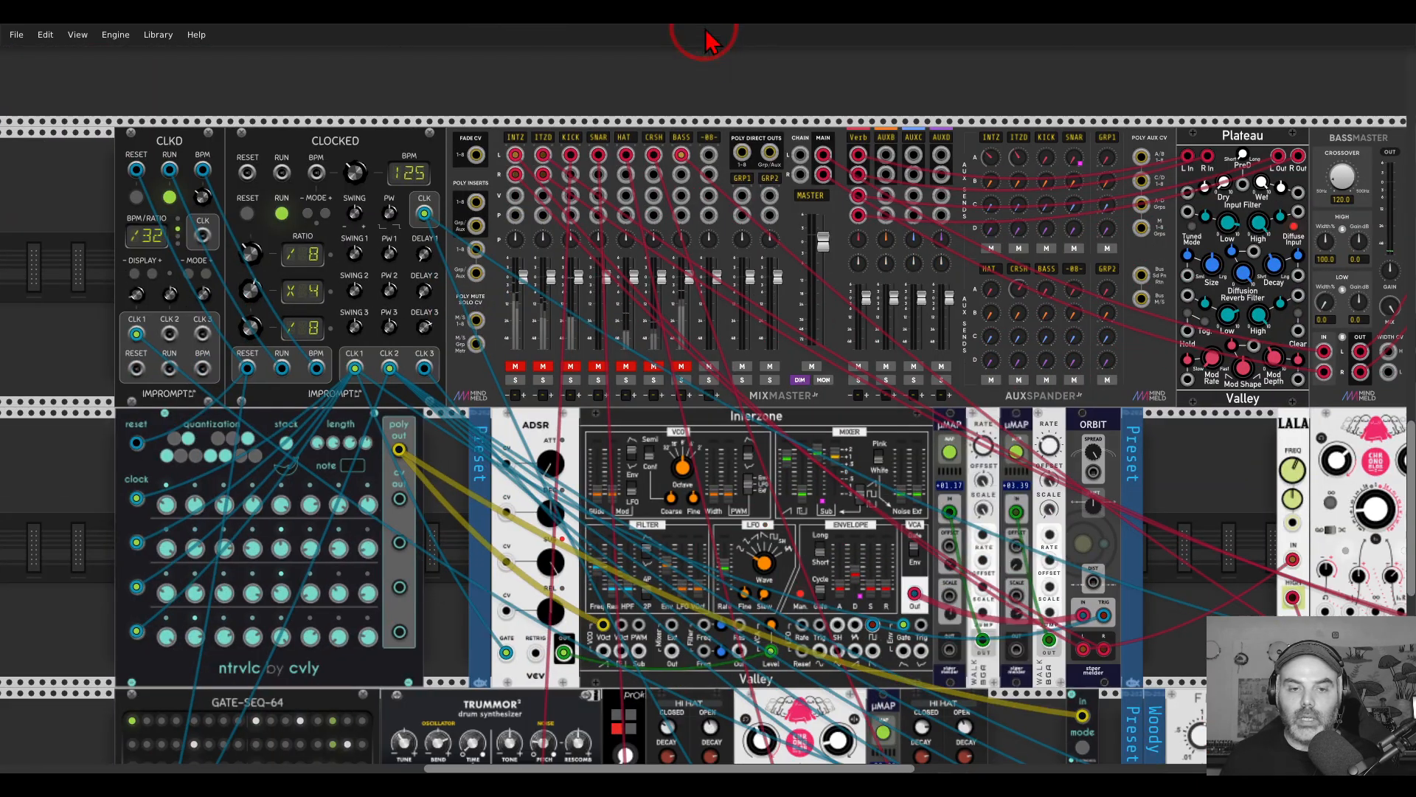
Scroll down the large patch to see Interzone among clocks, mixer, sequencers and drums.
{"action": "scroll", "scroll_direction": "down", "scroll_amount": 3}
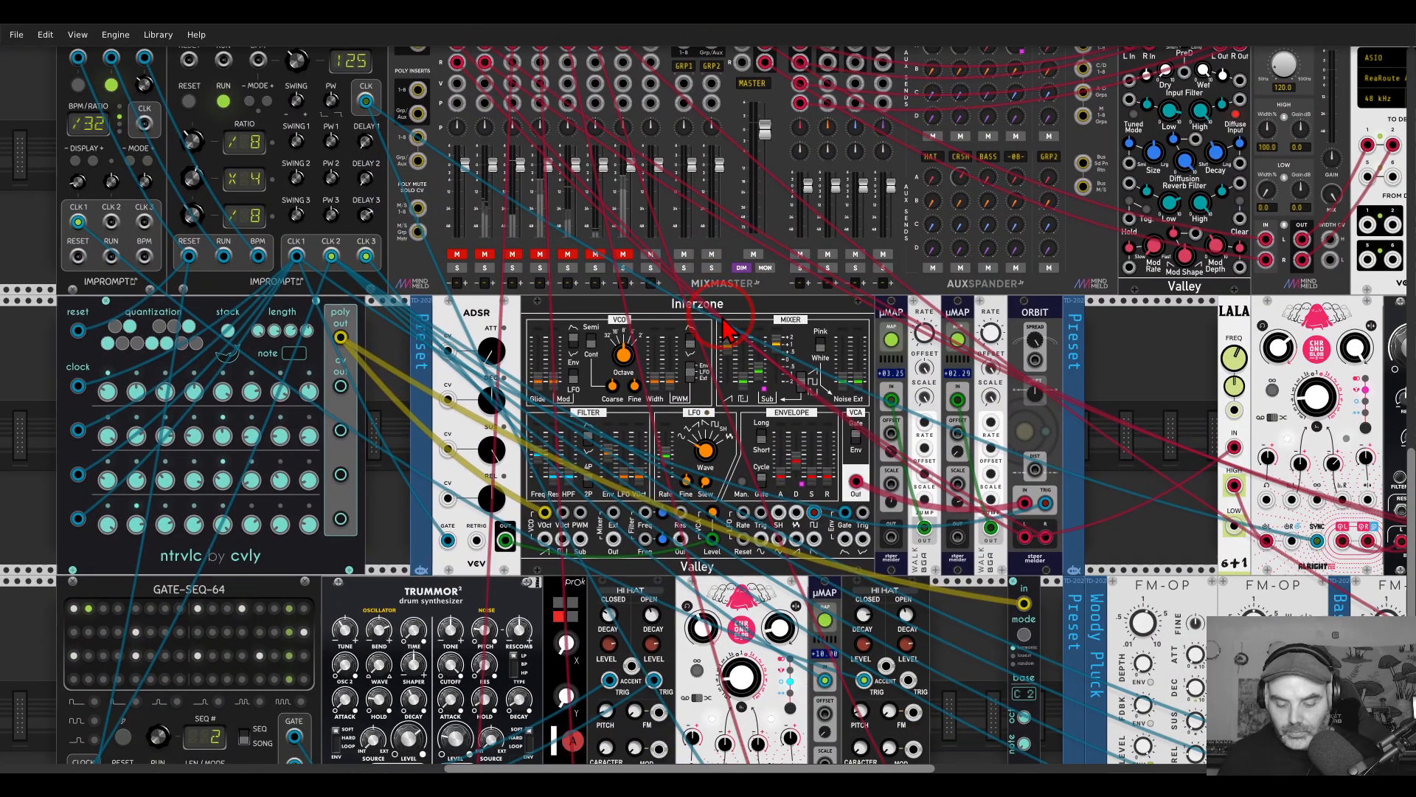